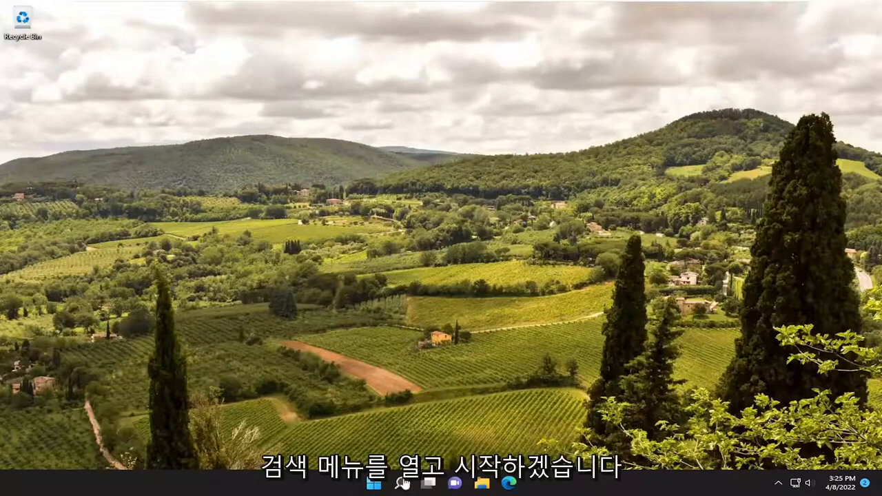
# - Search Start for 'settings' and launch the Settings app
pyautogui.write('settings')
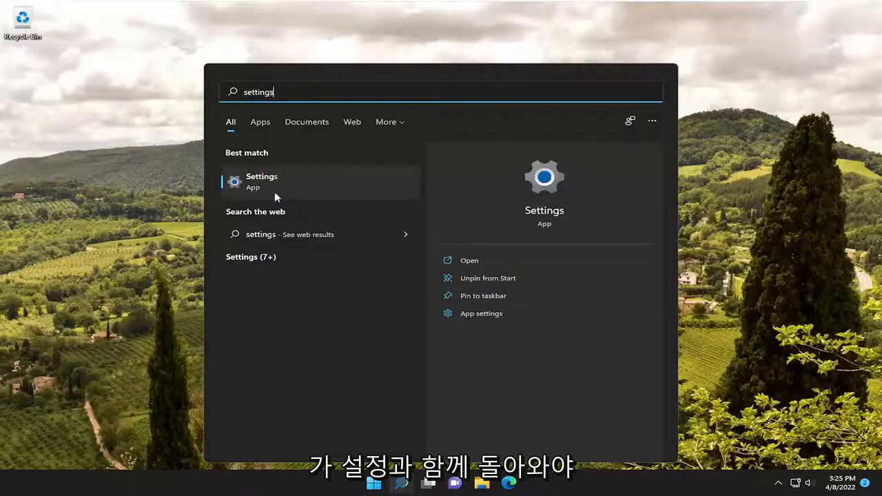
pyautogui.click(262, 181)
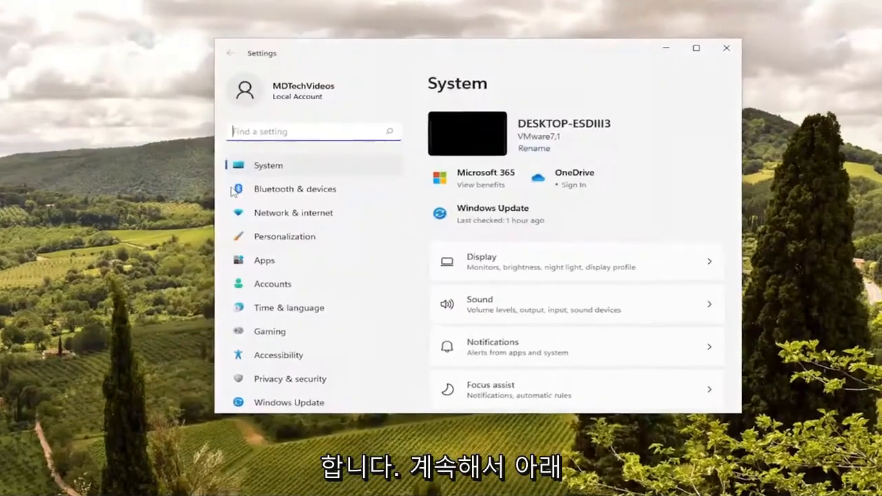
# - Scroll down the System page to reach the About section
pyautogui.scroll(-3)
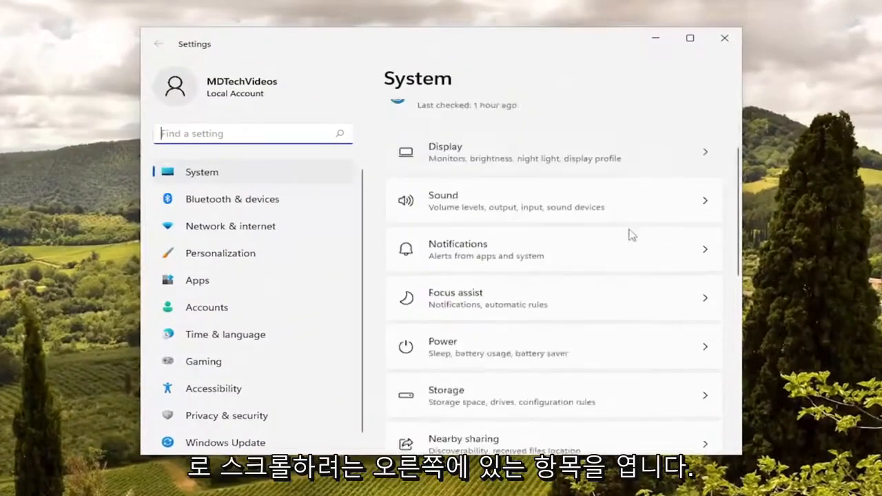
pyautogui.scroll(-3)
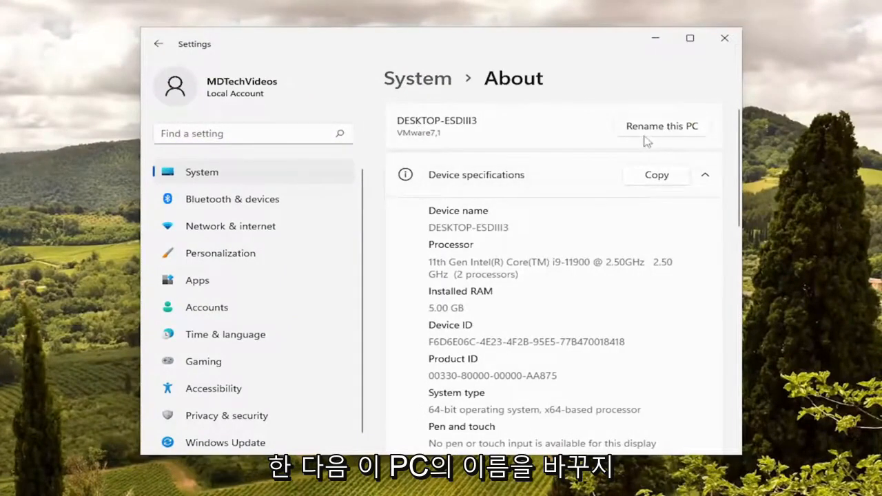
# - Enter 'MDTechVideos' as the new PC name in Rename this PC and submit
pyautogui.click(661, 126)
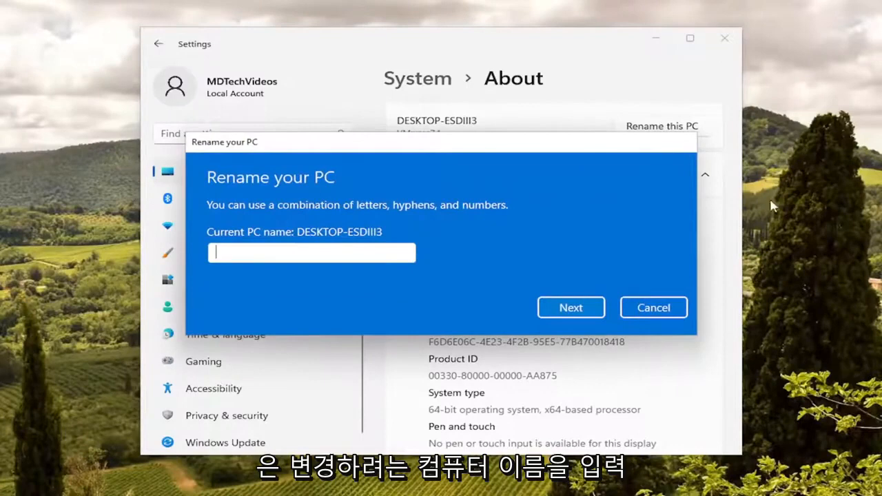
pyautogui.write('MDTe')
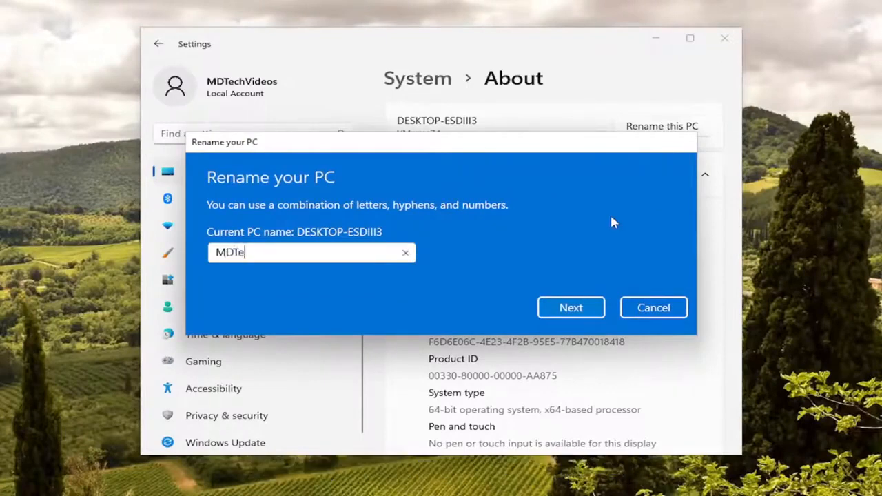
pyautogui.write('chVideos')
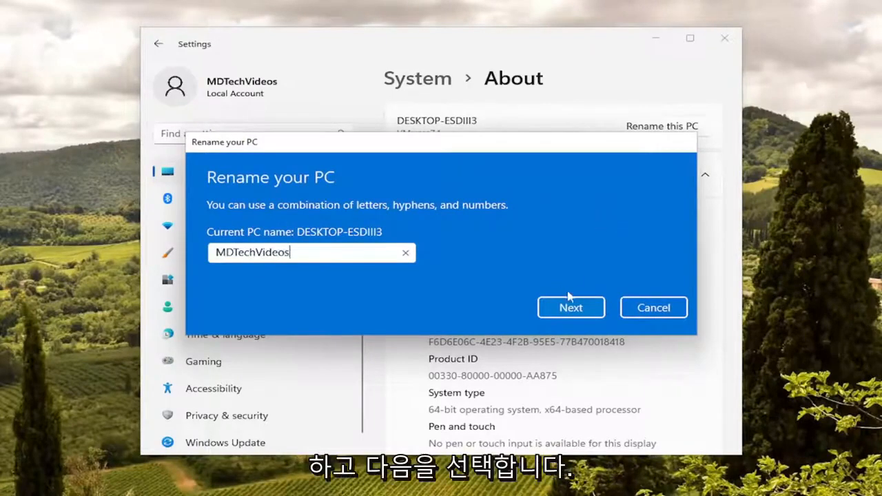
pyautogui.click(571, 307)
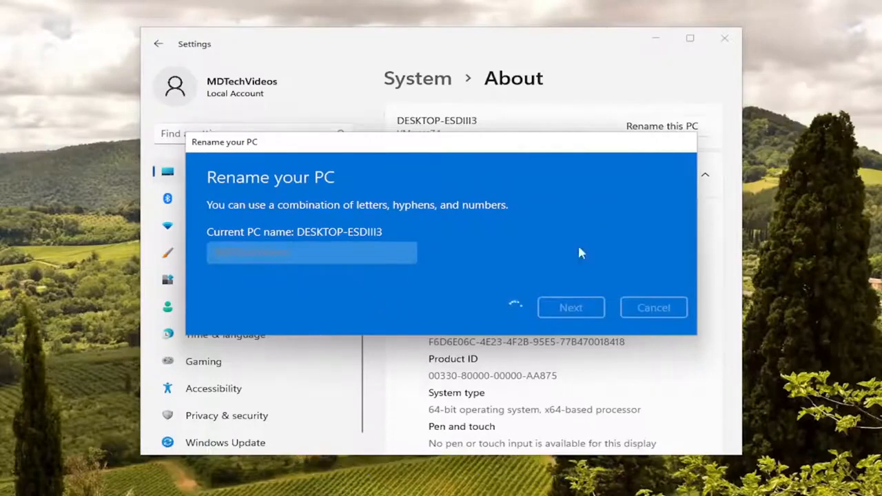
# - Restart the PC now so the name MDTechVideos takes effect
pyautogui.click(571, 308)
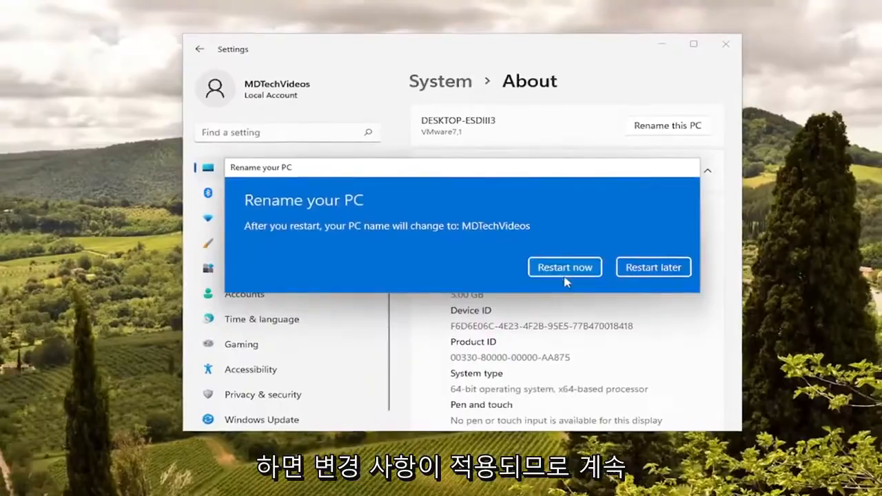
pyautogui.click(564, 268)
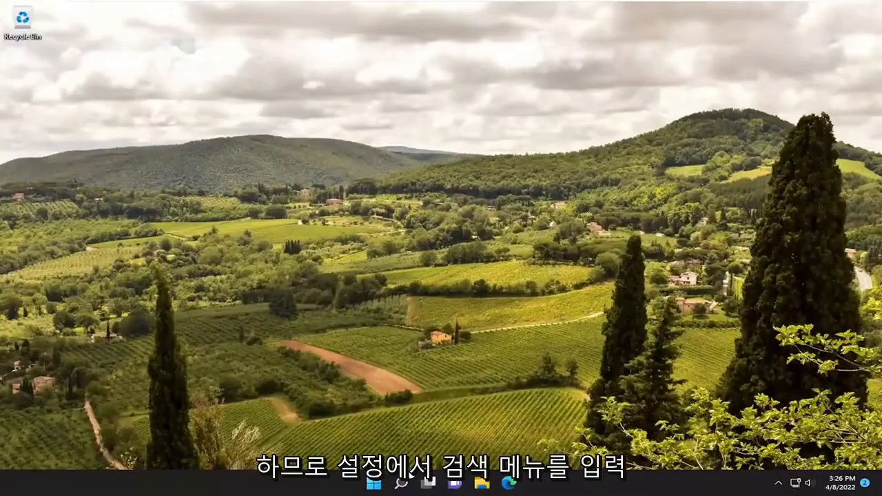
# - Reopen Settings after the restart and scroll to About to check the name
pyautogui.write('settings')
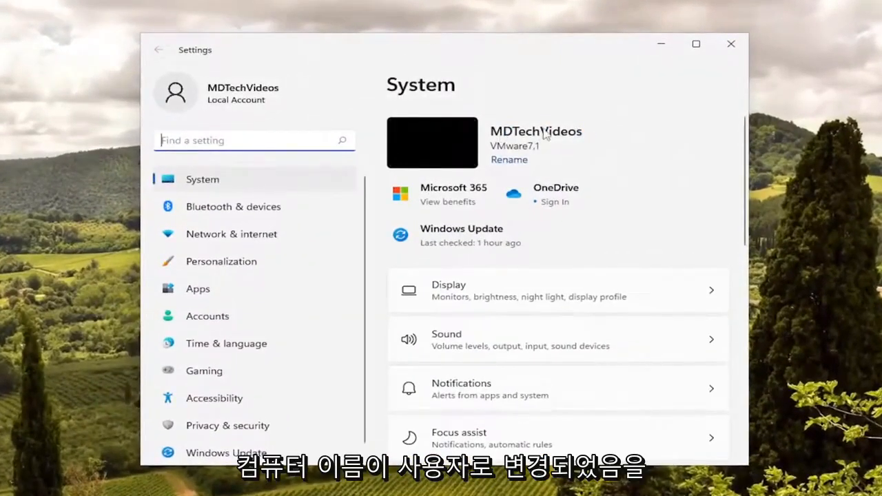
pyautogui.moveTo(509, 160)
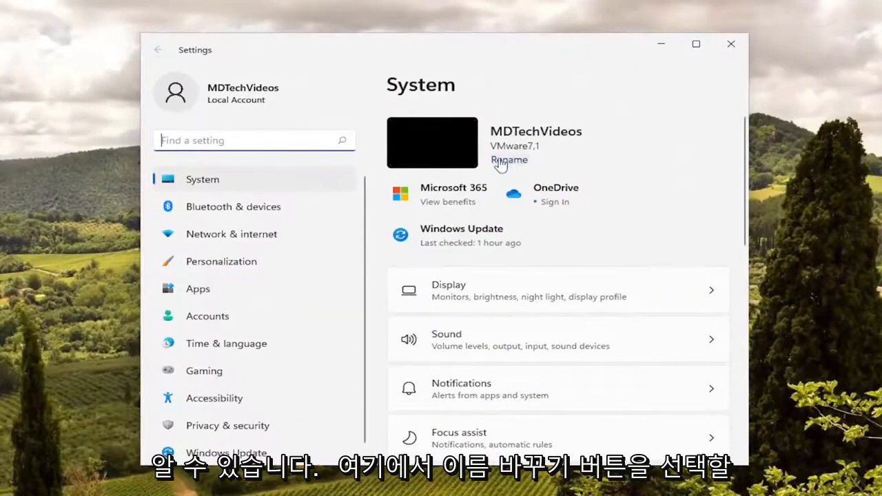
pyautogui.scroll(-3)
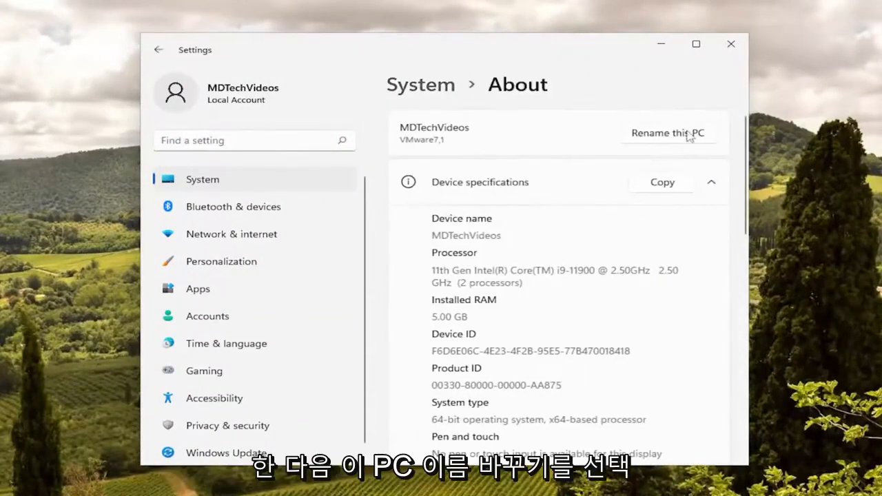
# - View the current name MDTechVideos in the rename prompt, dismiss it, and close Settings
pyautogui.click(667, 133)
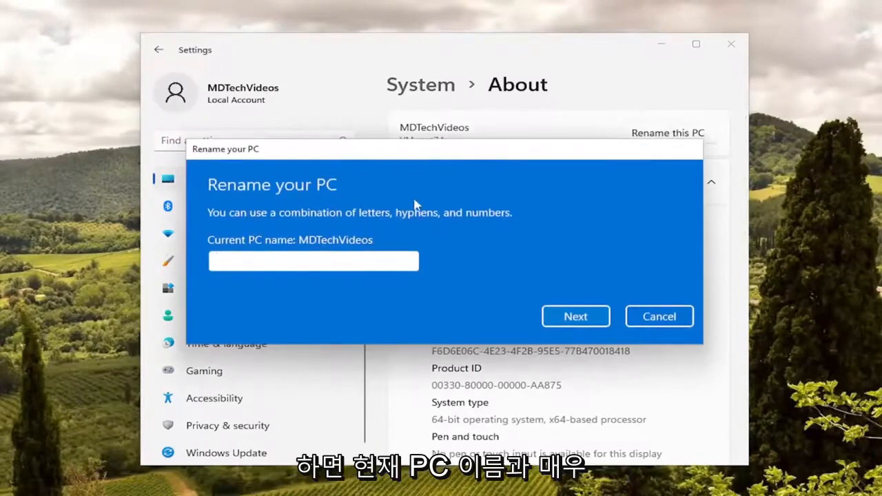
pyautogui.click(313, 261)
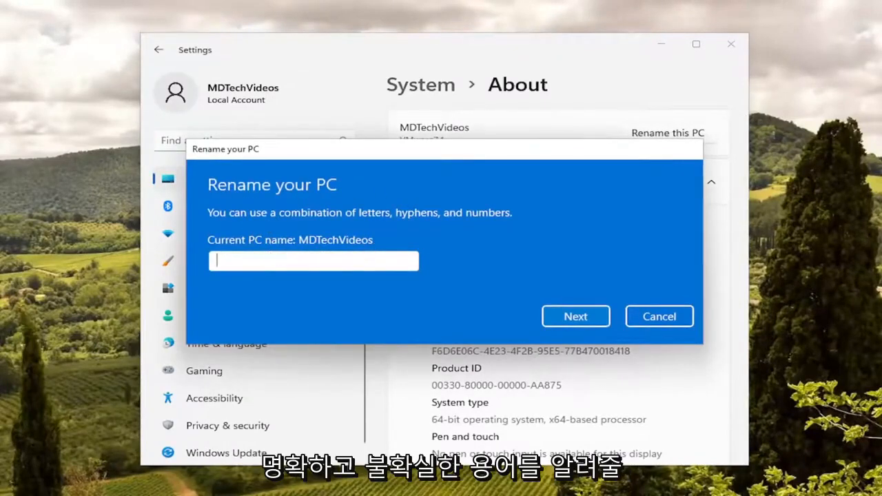
pyautogui.moveTo(558, 281)
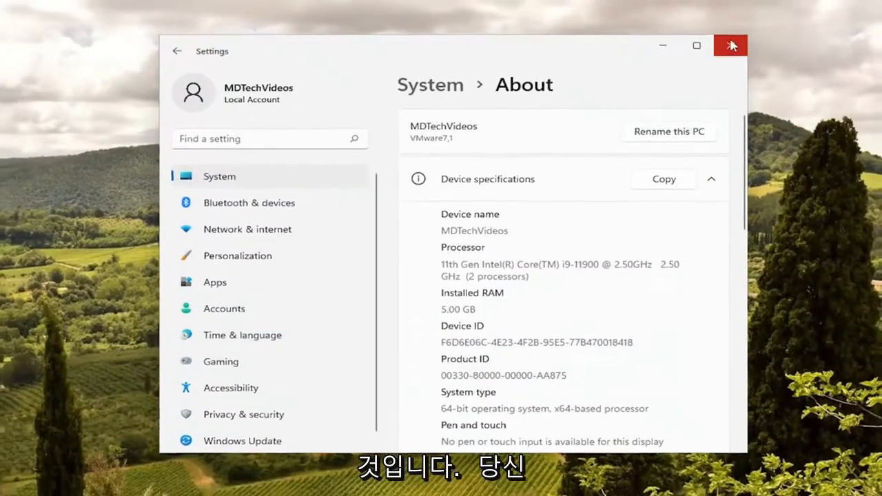
pyautogui.click(729, 46)
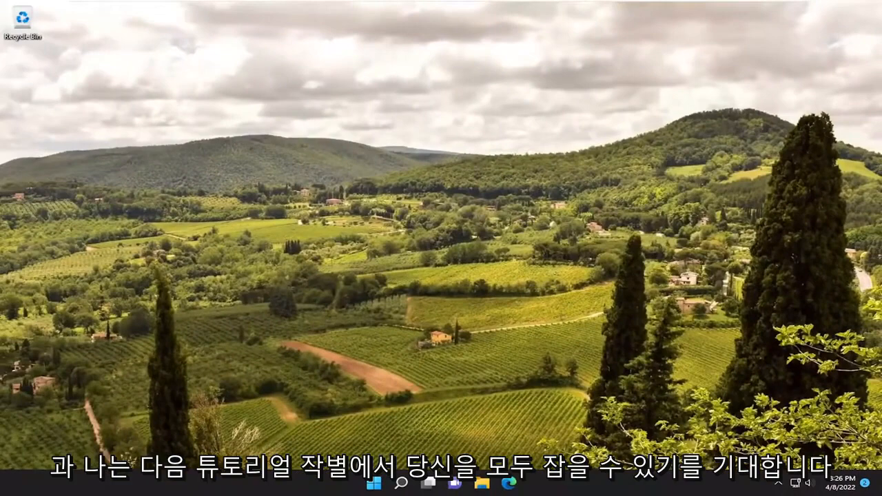